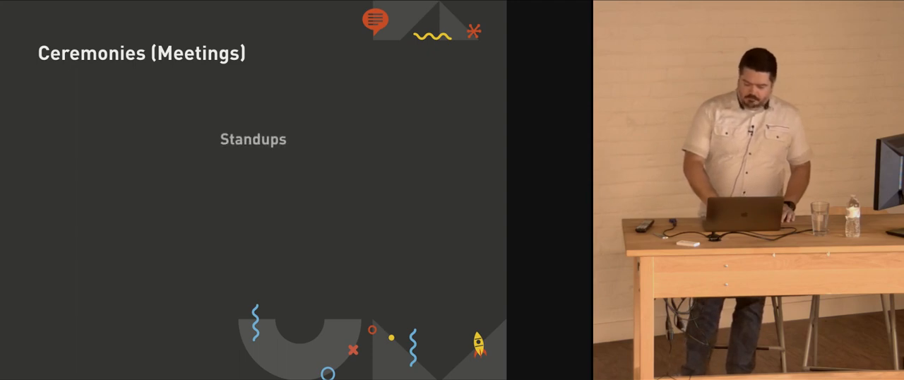
key(right)
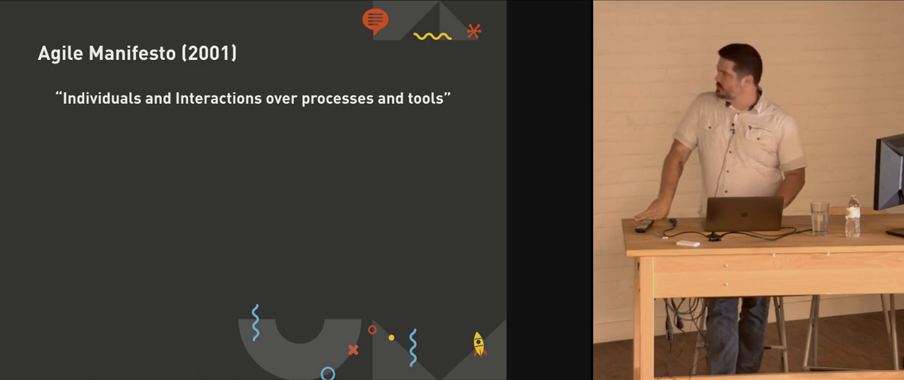
key(right)
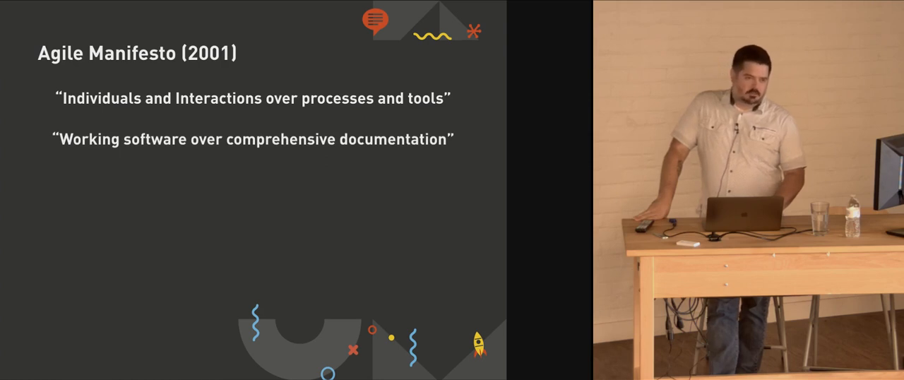
key(right)
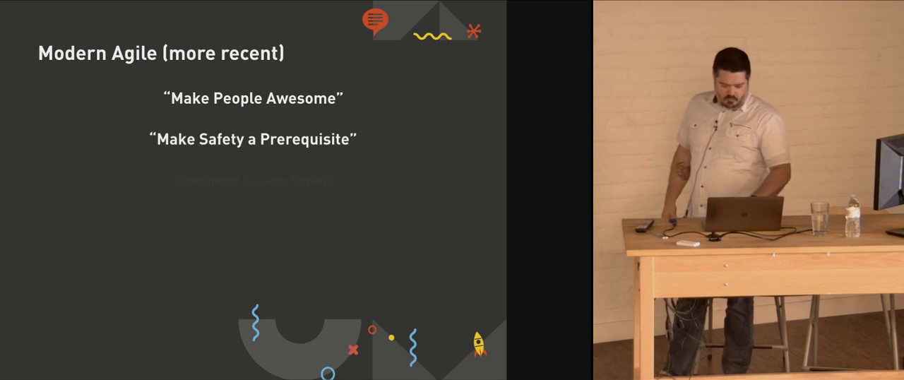
key(right)
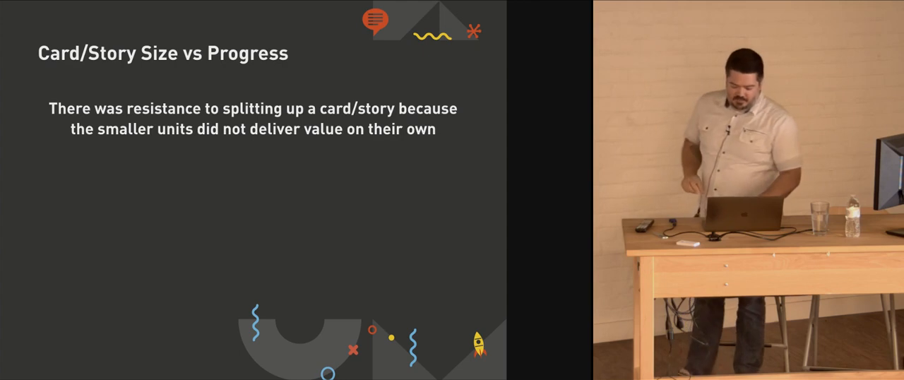
key(right)
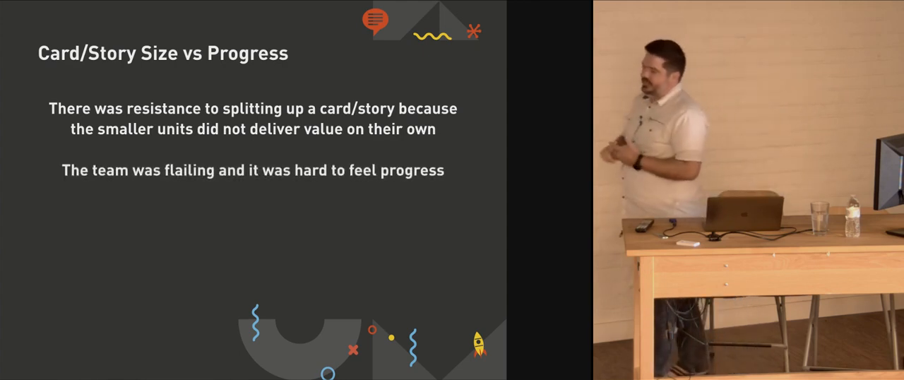